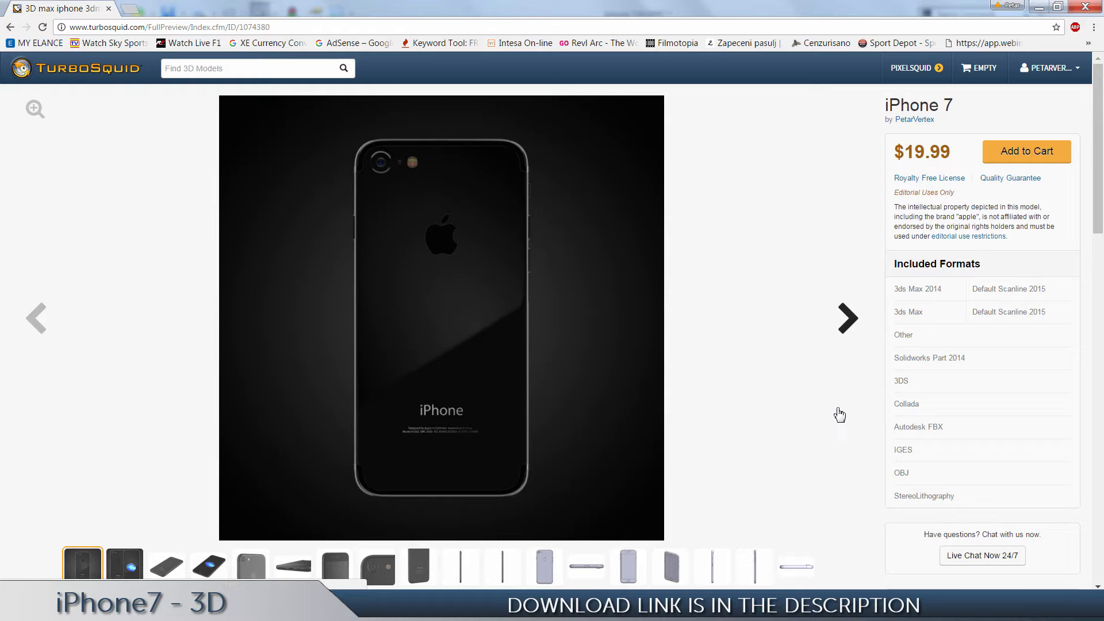
{"action": "mouse_move", "coordinate": [735, 384]}
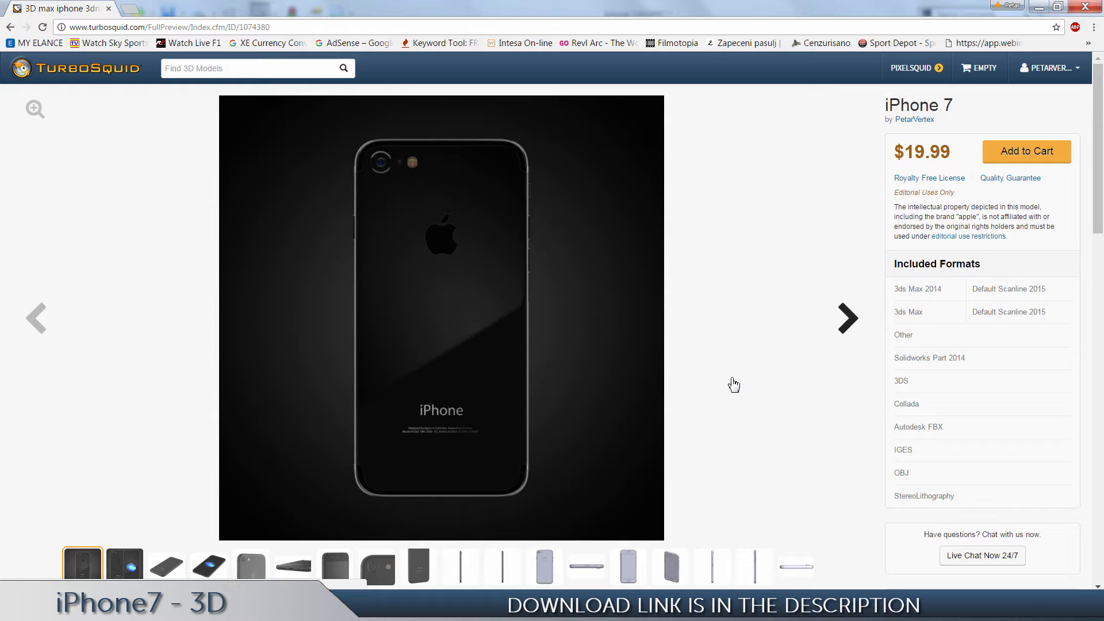
{"action": "mouse_move", "coordinate": [760, 347]}
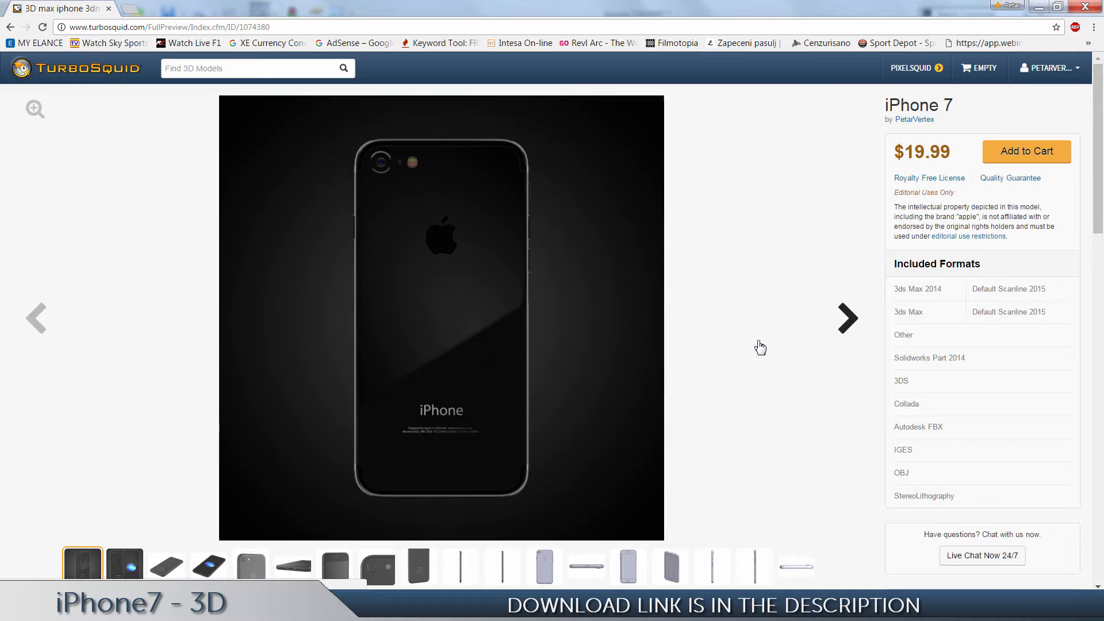
{"action": "mouse_move", "coordinate": [850, 319]}
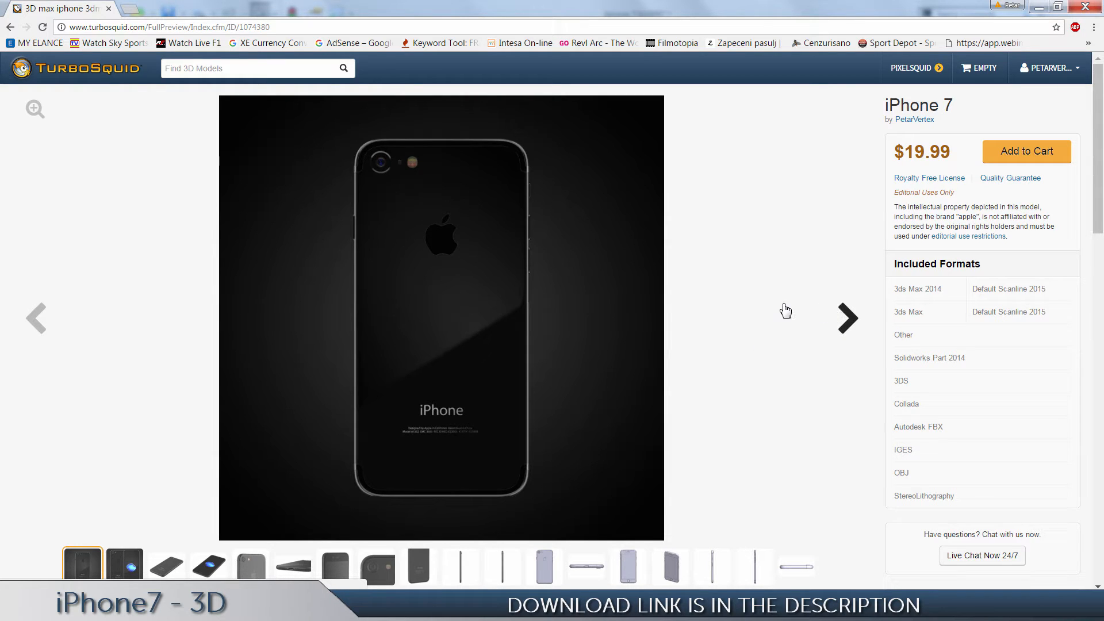
{"action": "mouse_move", "coordinate": [848, 318]}
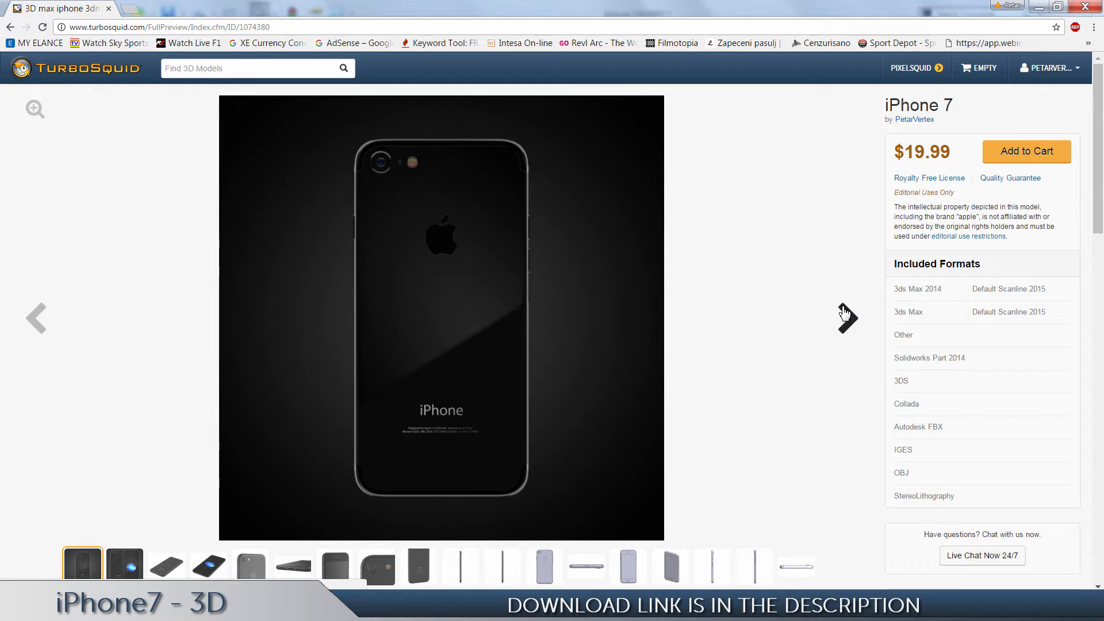
Step through the first preview renders of the phone's back and screen, then return to the first render
{"action": "left_click", "coordinate": [124, 566]}
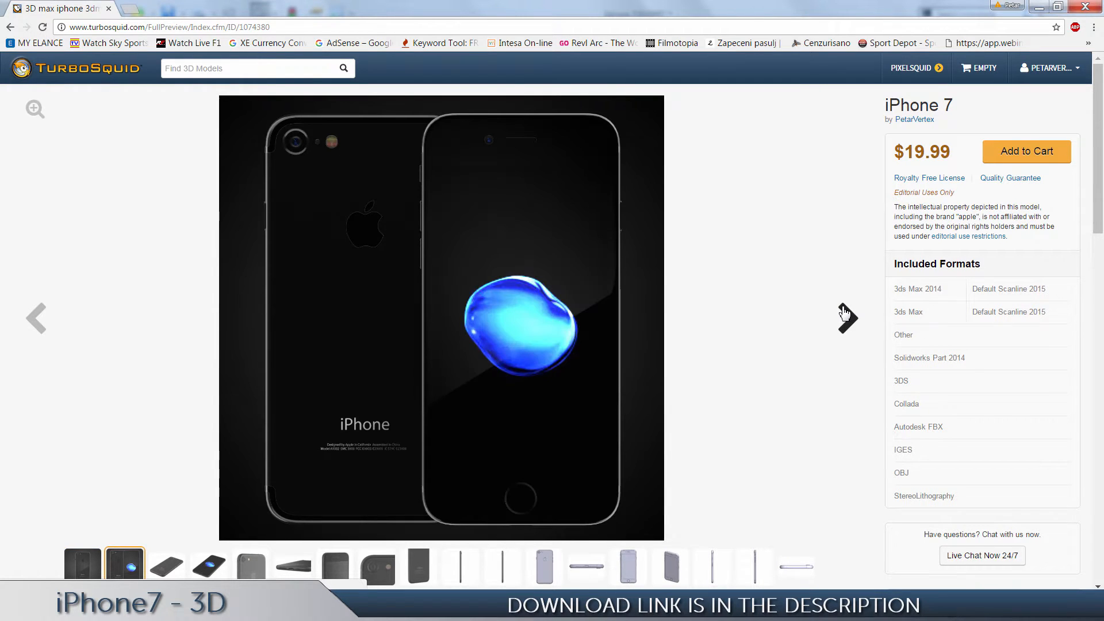
{"action": "left_click", "coordinate": [167, 566]}
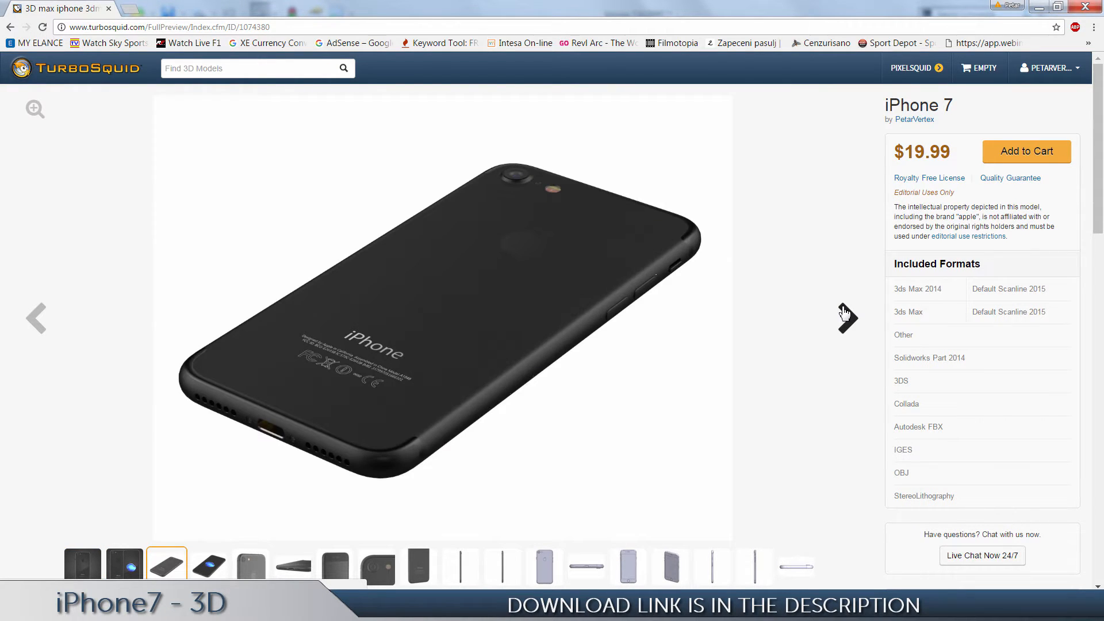
{"action": "left_click", "coordinate": [210, 566]}
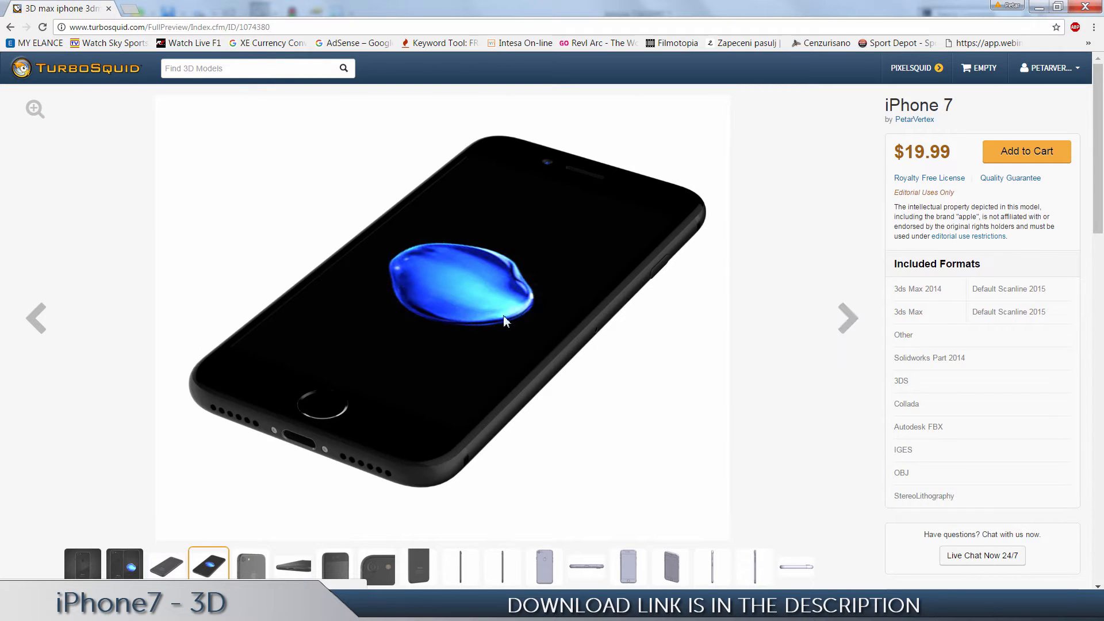
{"action": "left_click", "coordinate": [37, 318]}
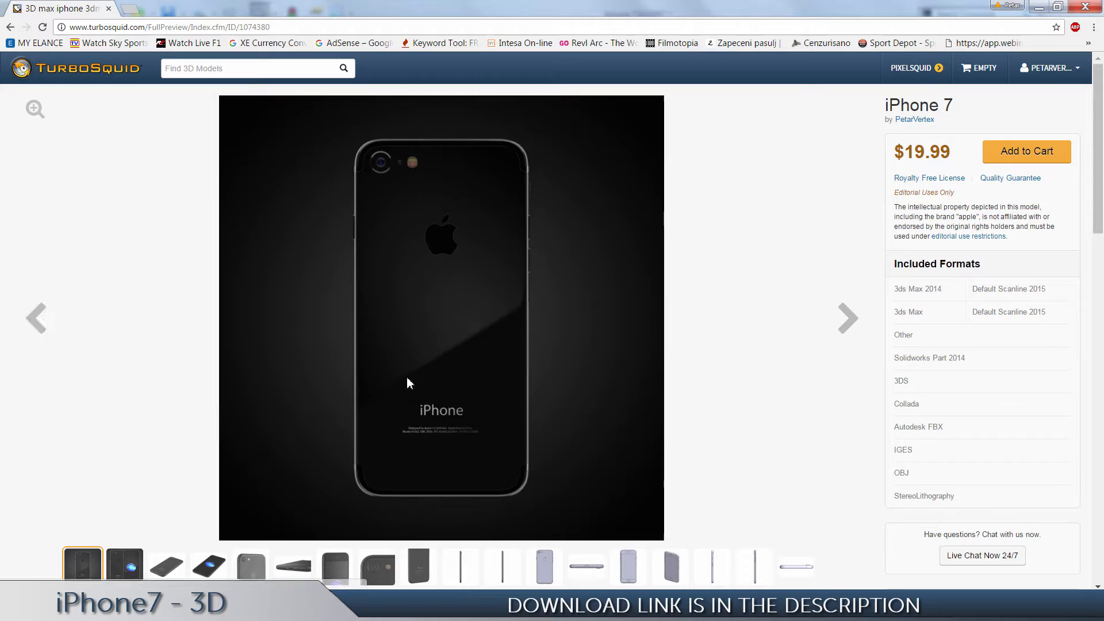
Advance through the angled renders to the front close-up and rear camera close-up
{"action": "left_click", "coordinate": [848, 318]}
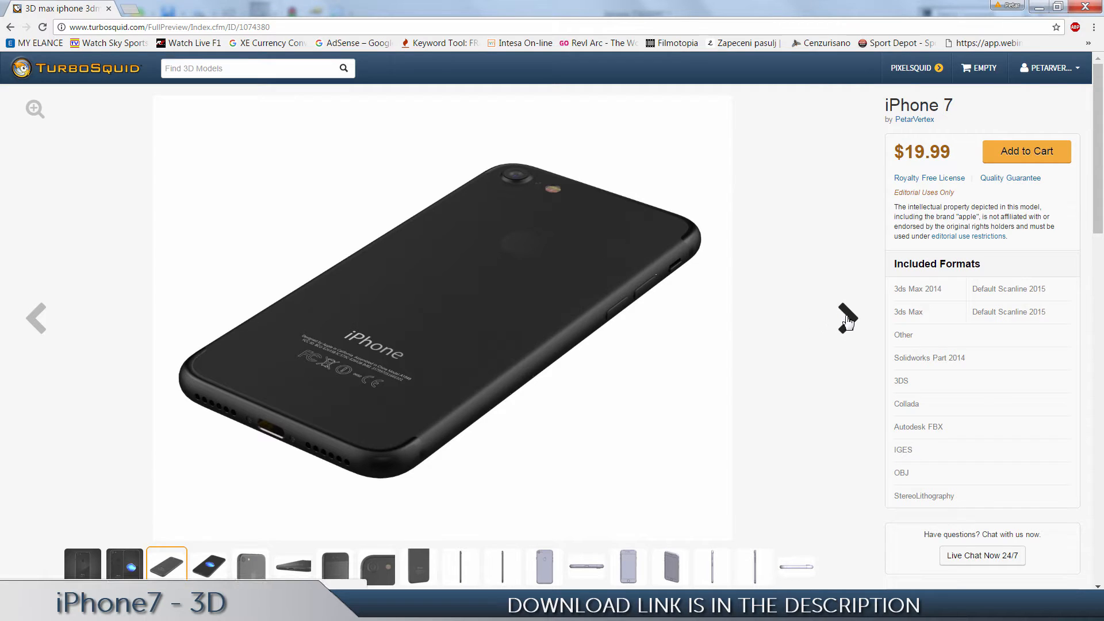
{"action": "left_click", "coordinate": [208, 566]}
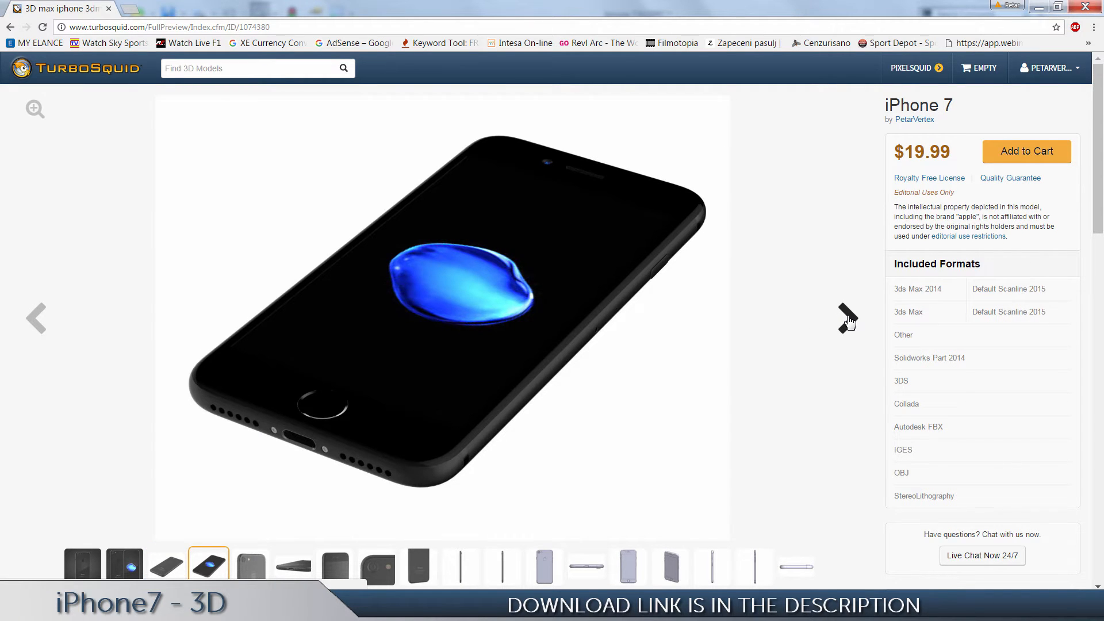
{"action": "left_click", "coordinate": [294, 566]}
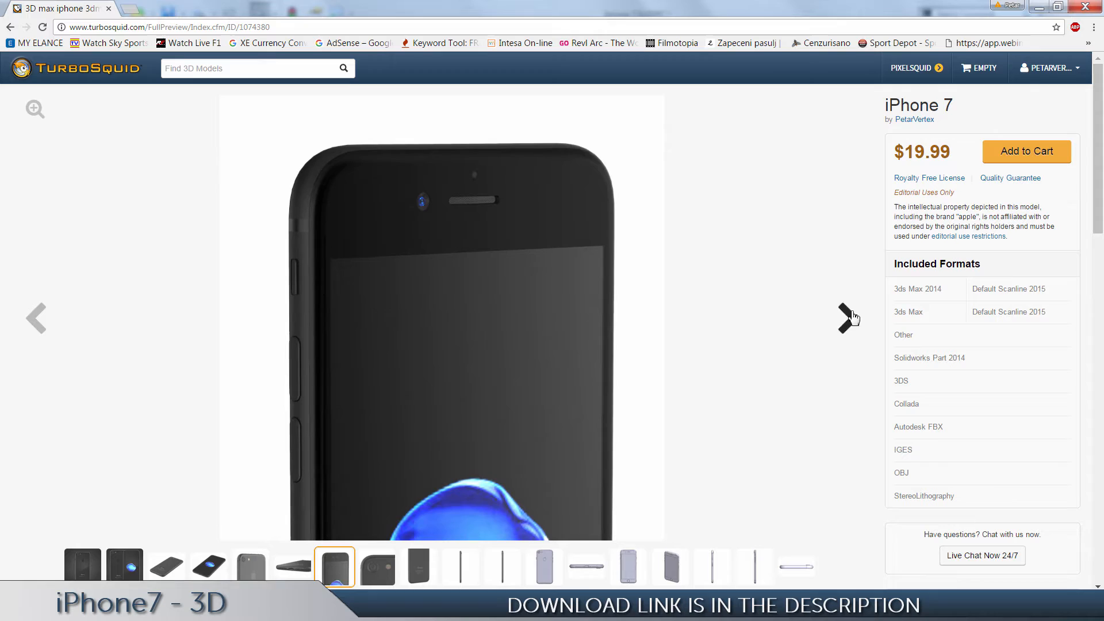
{"action": "left_click", "coordinate": [848, 319]}
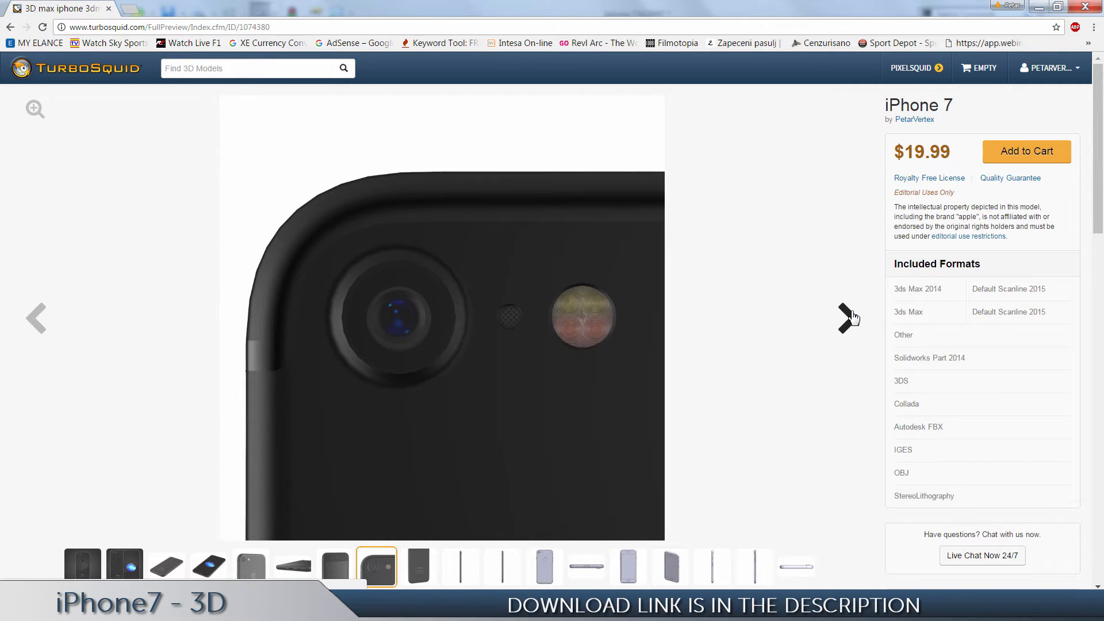
Continue past the lower-back lettering render to the bottom-edge line drawing
{"action": "left_click", "coordinate": [418, 566]}
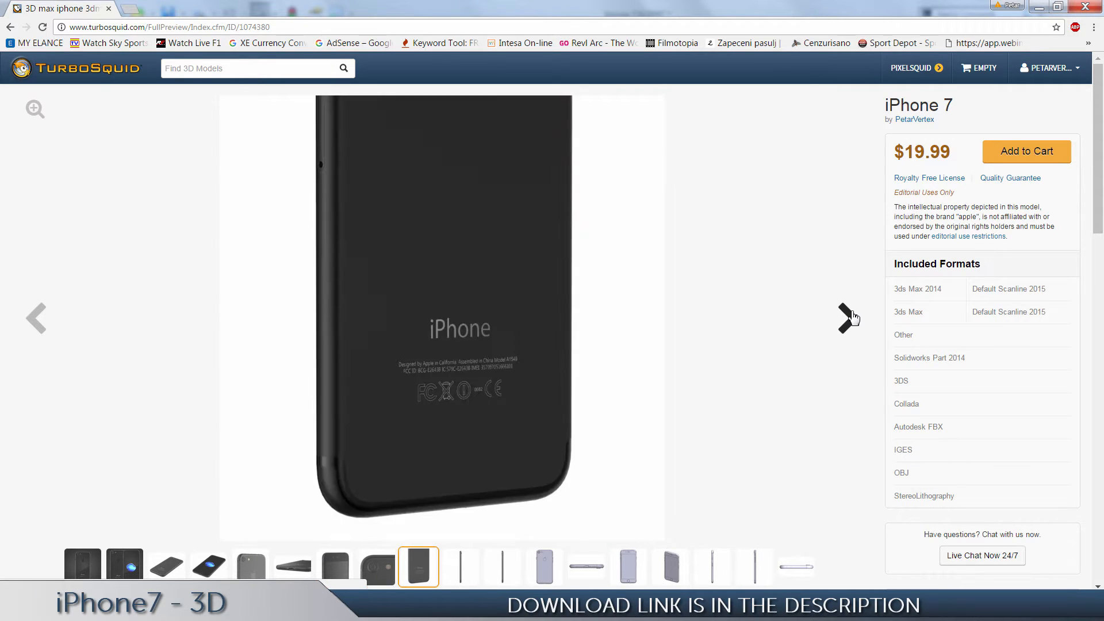
{"action": "left_click", "coordinate": [849, 317]}
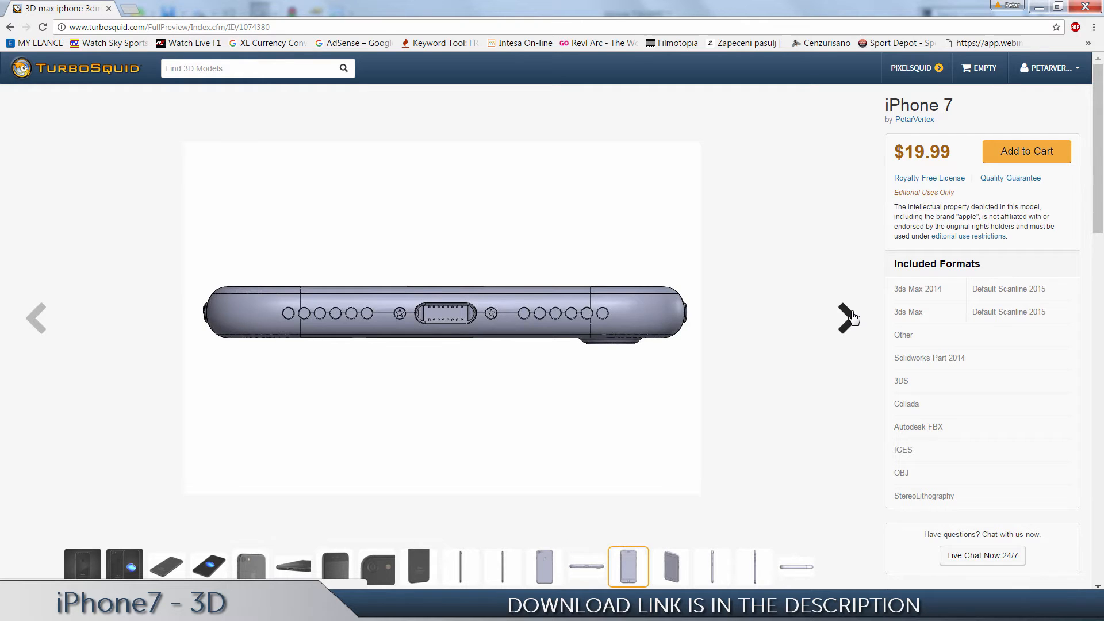
{"action": "left_click", "coordinate": [712, 566]}
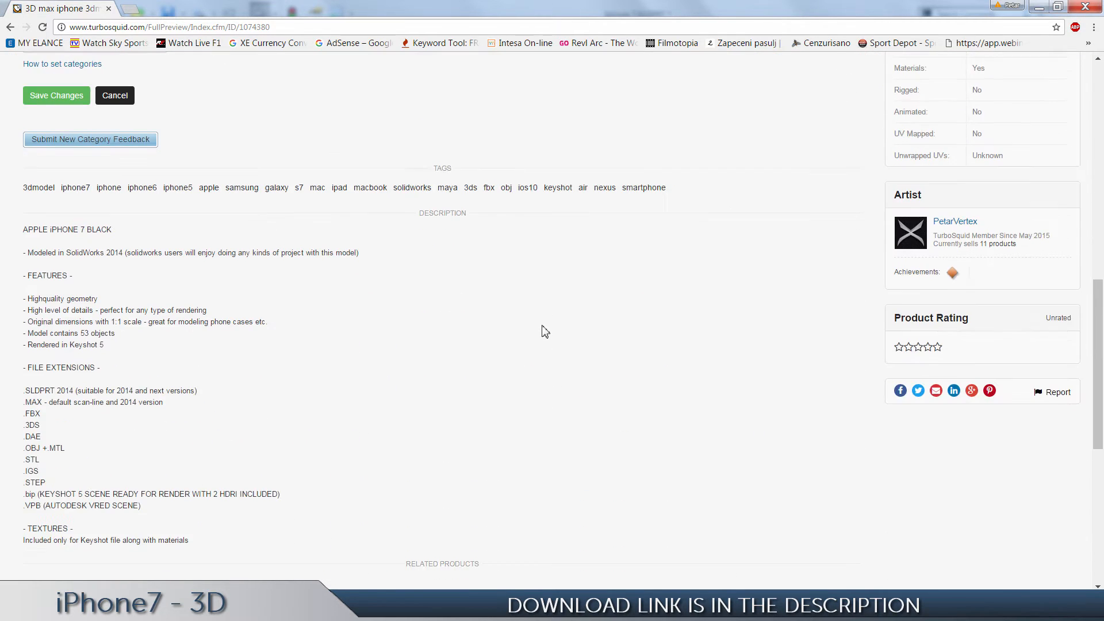
Scroll the product page down to the Description section, dismissing the Windows color scheme prompt
{"action": "scroll", "scroll_direction": "down", "scroll_amount": 3}
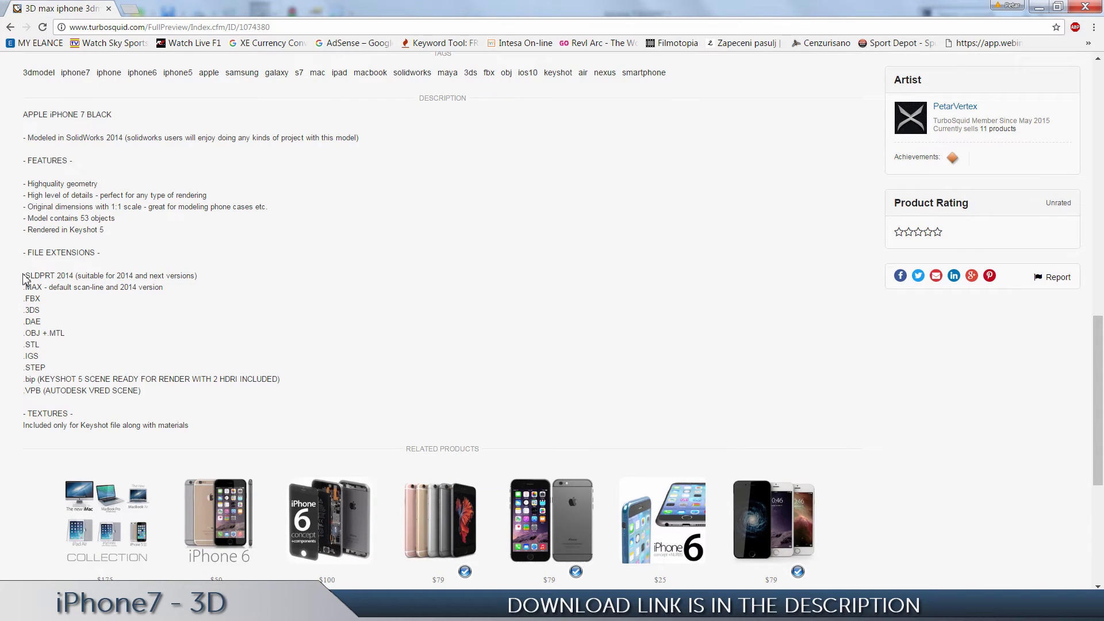
{"action": "left_click_drag", "start_coordinate": [23, 275], "coordinate": [198, 282]}
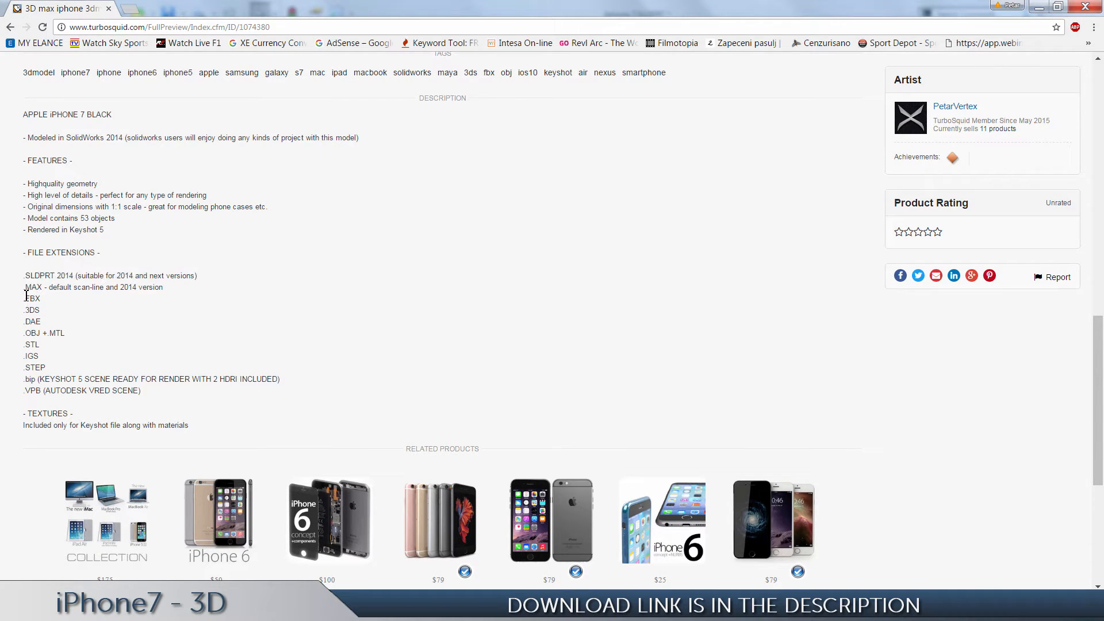
{"action": "mouse_move", "coordinate": [23, 325]}
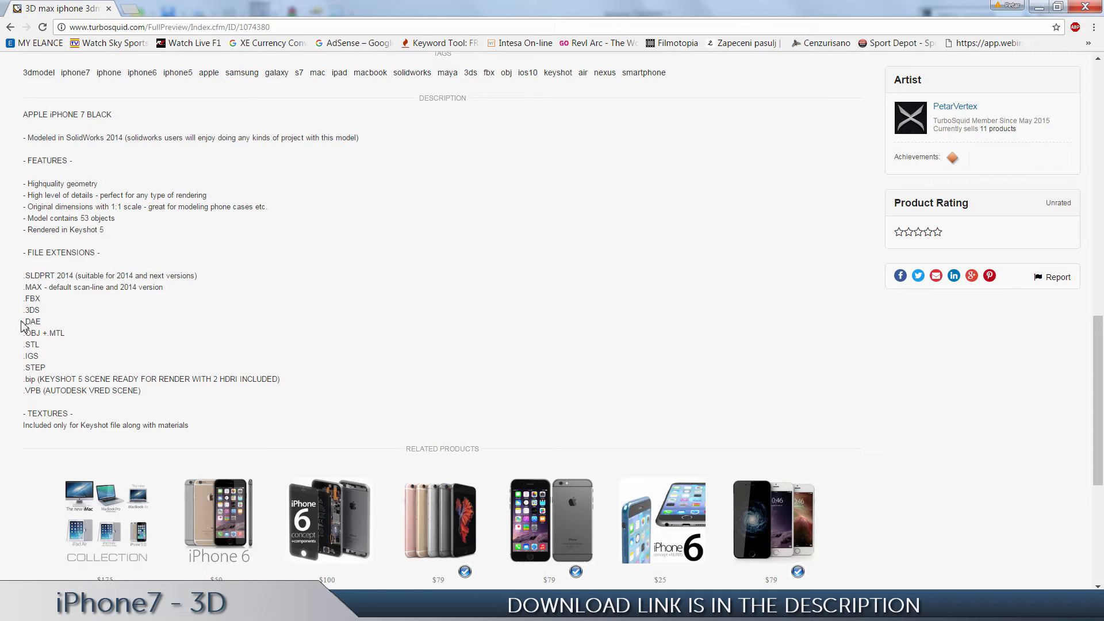
{"action": "double_click", "coordinate": [31, 321]}
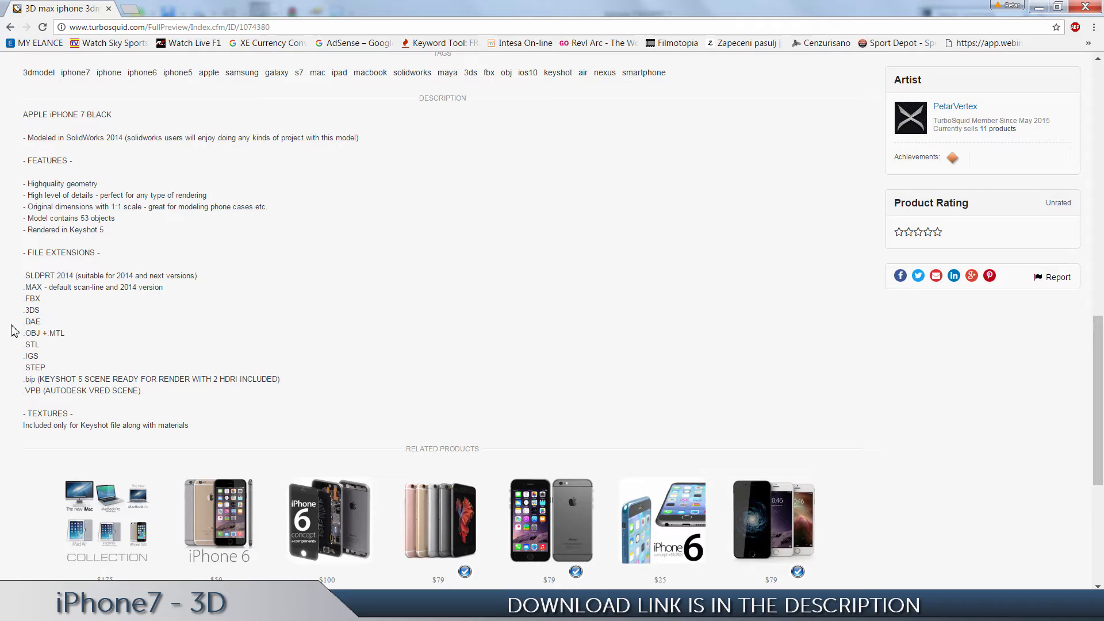
{"action": "mouse_move", "coordinate": [63, 353]}
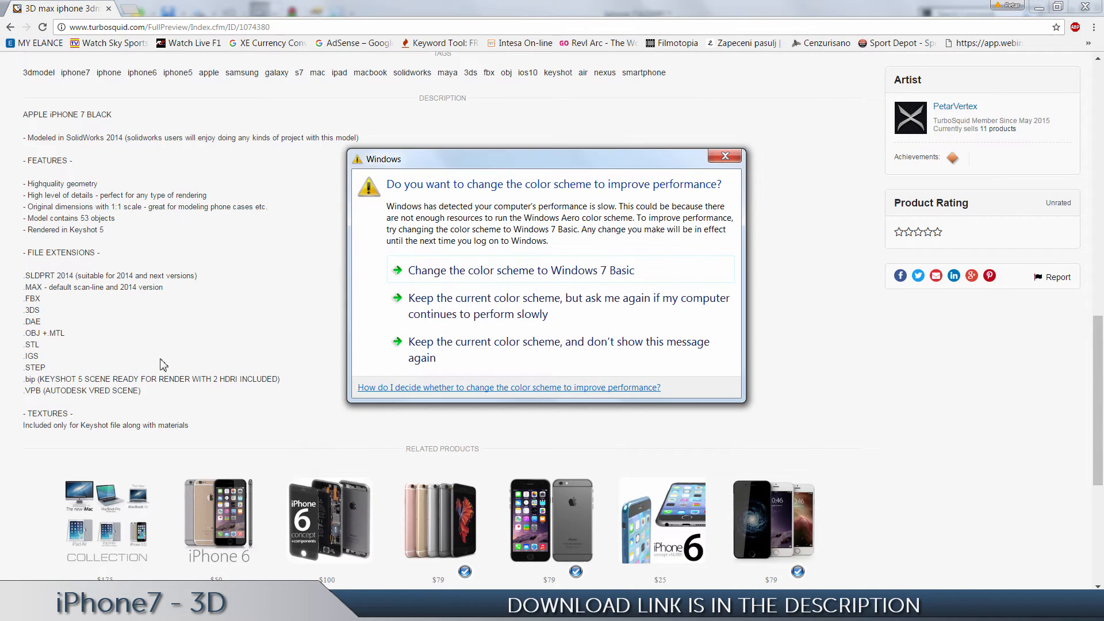
{"action": "left_click", "coordinate": [725, 155]}
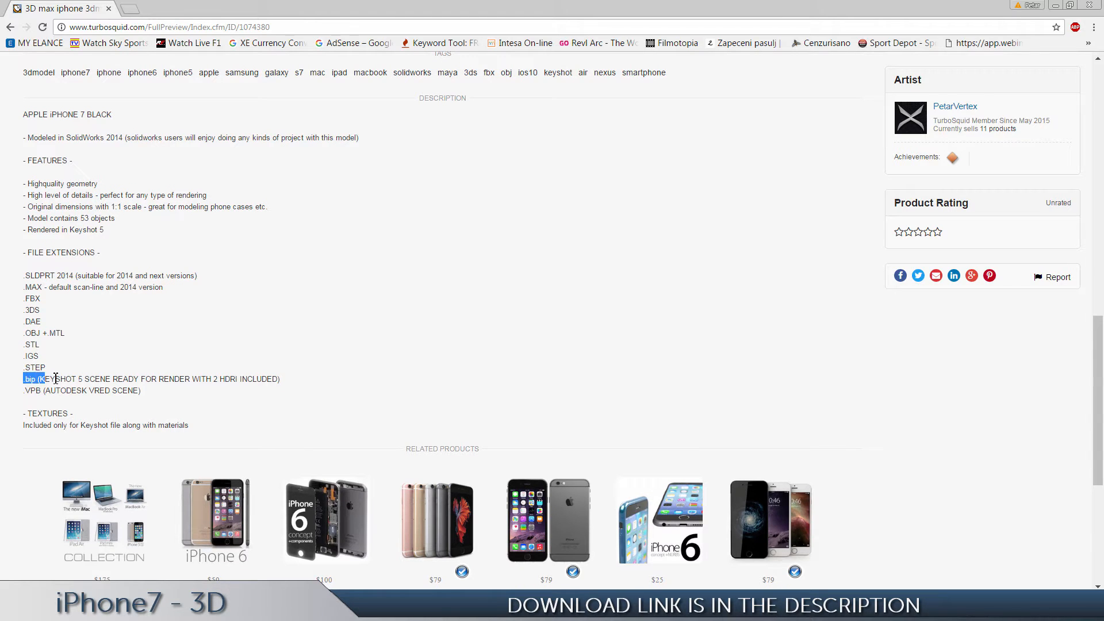
Highlight the KeyShot render-ready scene line in the file extensions list
{"action": "left_click_drag", "start_coordinate": [39, 378], "coordinate": [279, 378]}
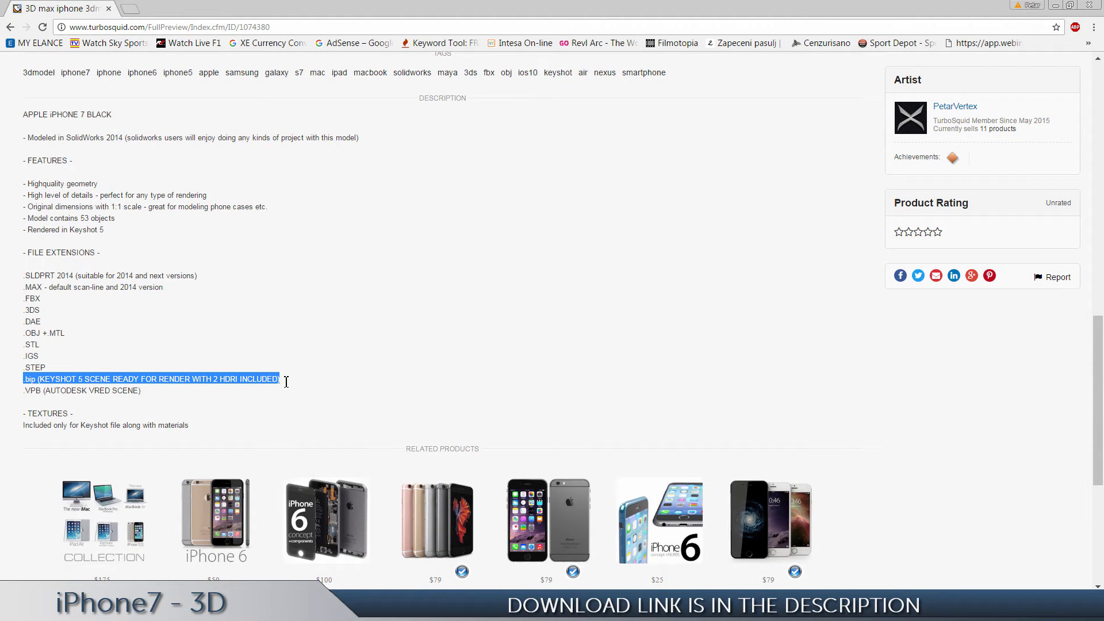
{"action": "left_click", "coordinate": [236, 354]}
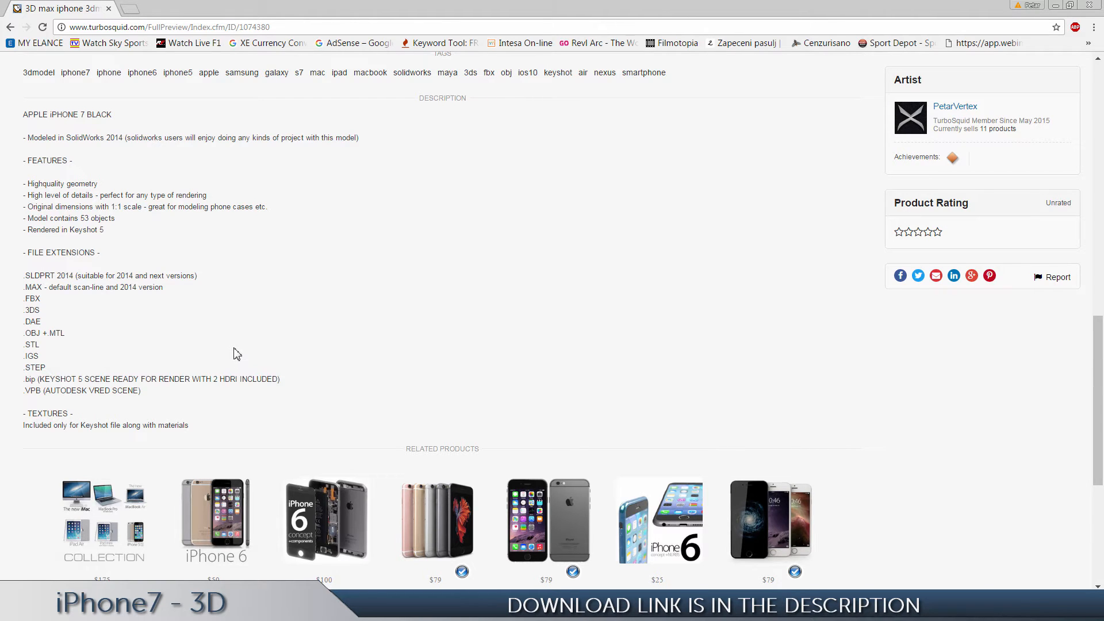
{"action": "scroll", "scroll_direction": "up", "scroll_amount": 3}
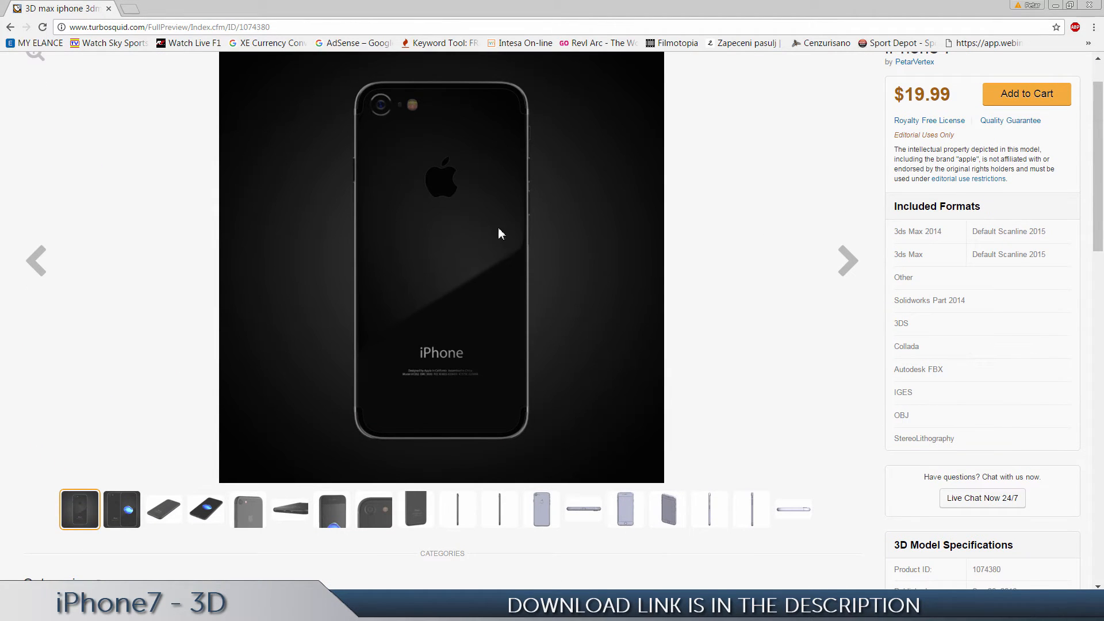
{"action": "left_click", "coordinate": [121, 510]}
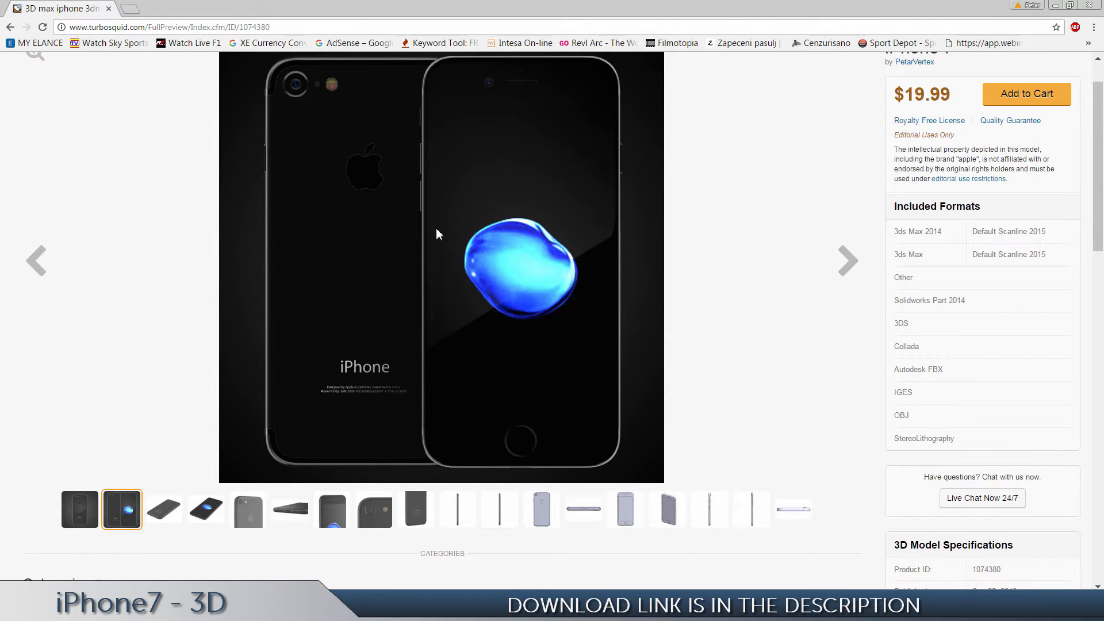
{"action": "left_click", "coordinate": [80, 509]}
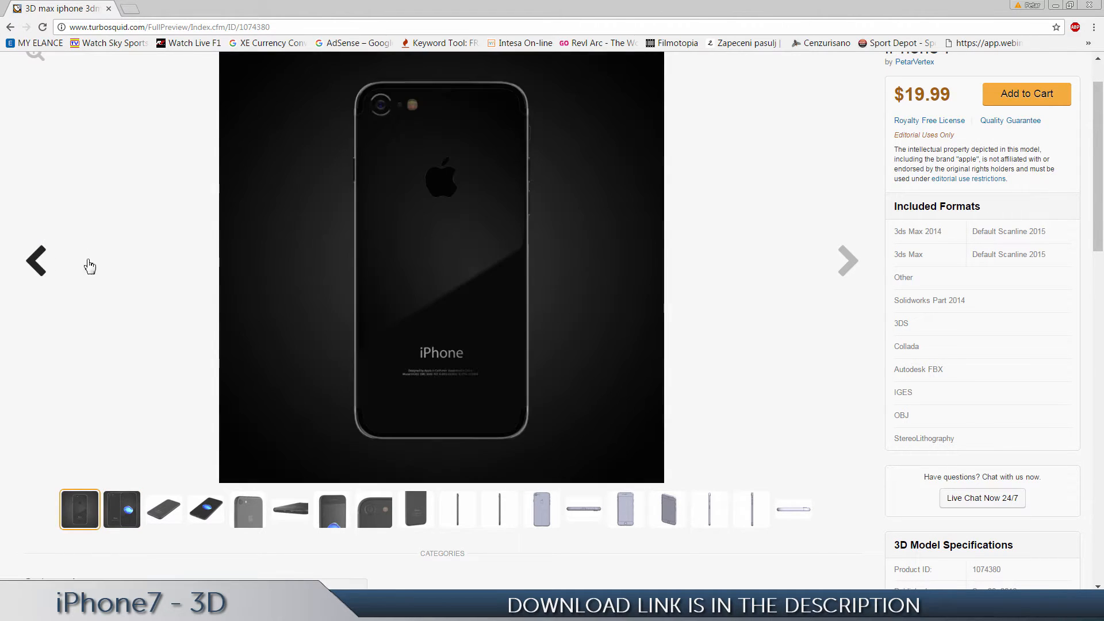
{"action": "left_click", "coordinate": [847, 262]}
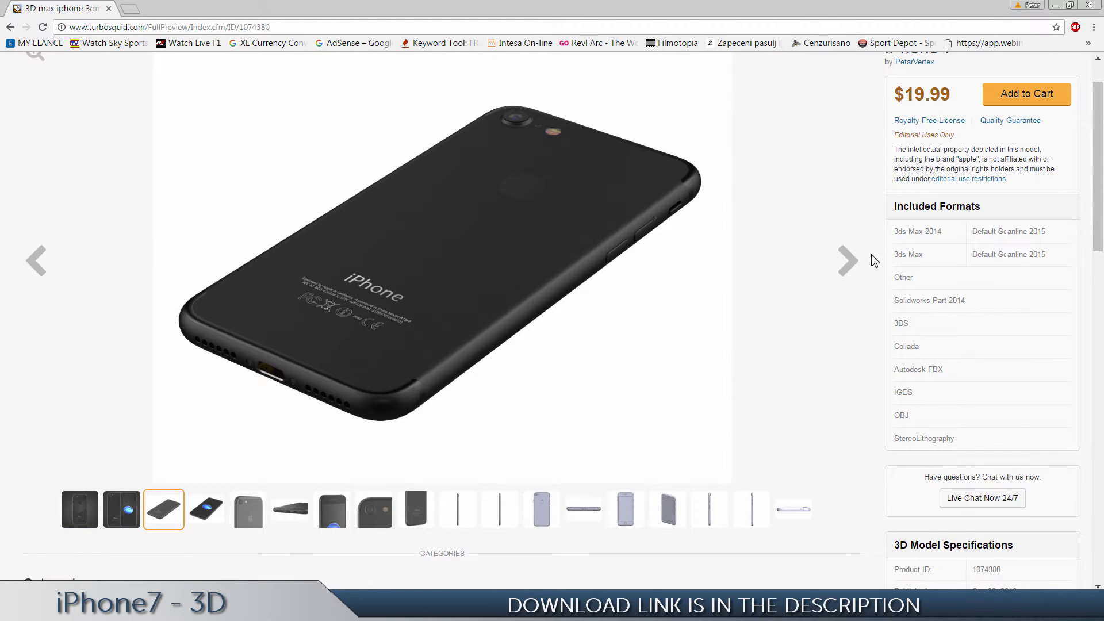
{"action": "left_click", "coordinate": [848, 260]}
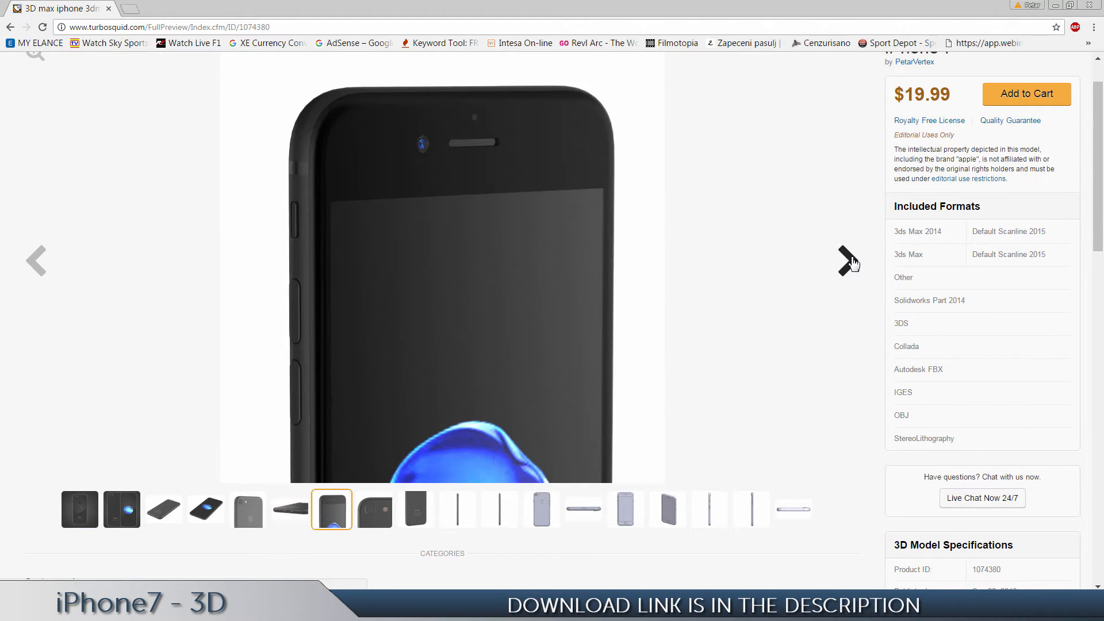
{"action": "scroll", "scroll_direction": "down", "scroll_amount": 3}
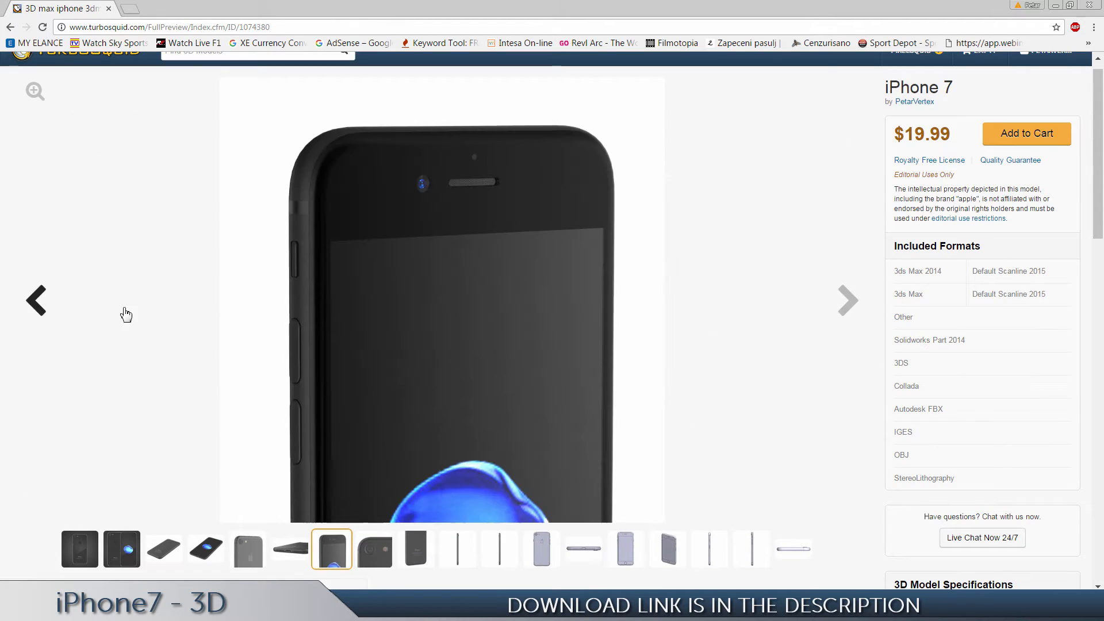
{"action": "left_click", "coordinate": [290, 550]}
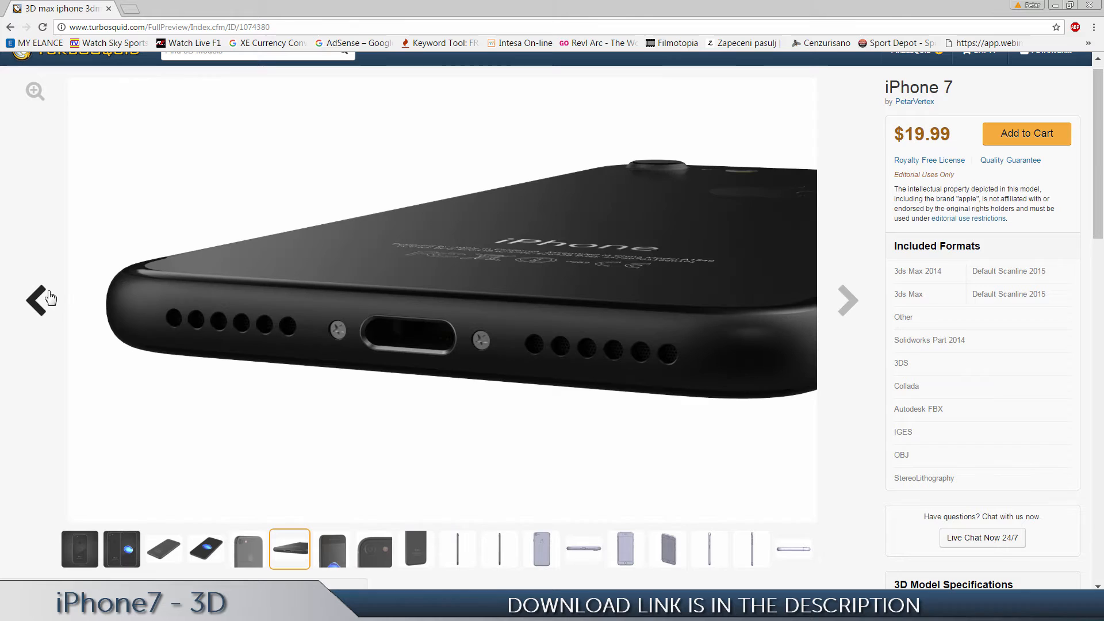
{"action": "left_click", "coordinate": [247, 549]}
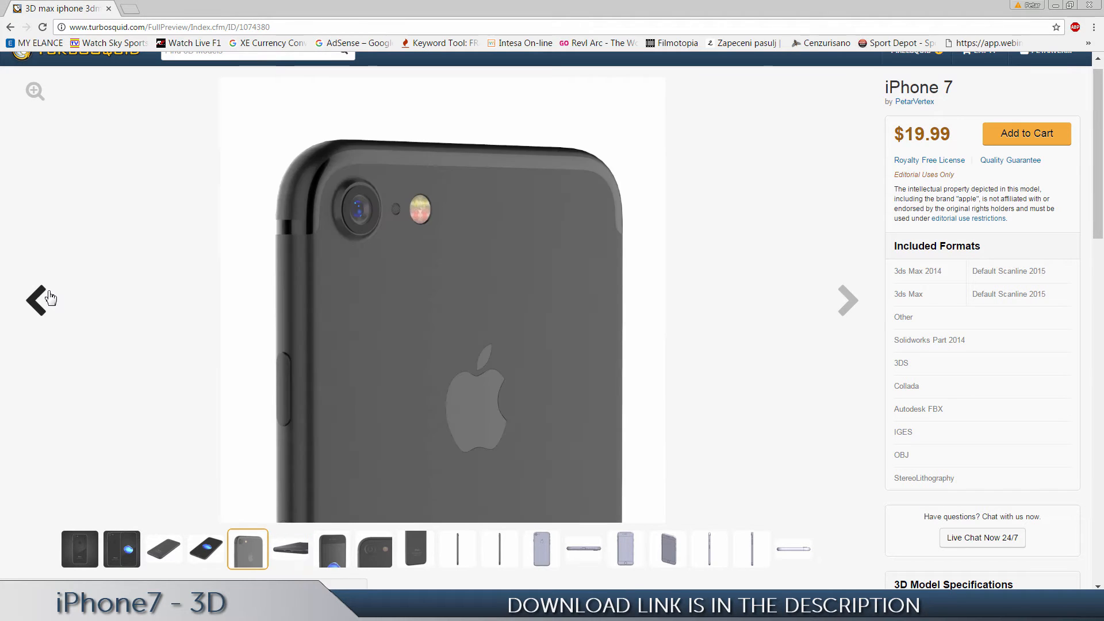
{"action": "scroll", "scroll_direction": "down", "scroll_amount": 3}
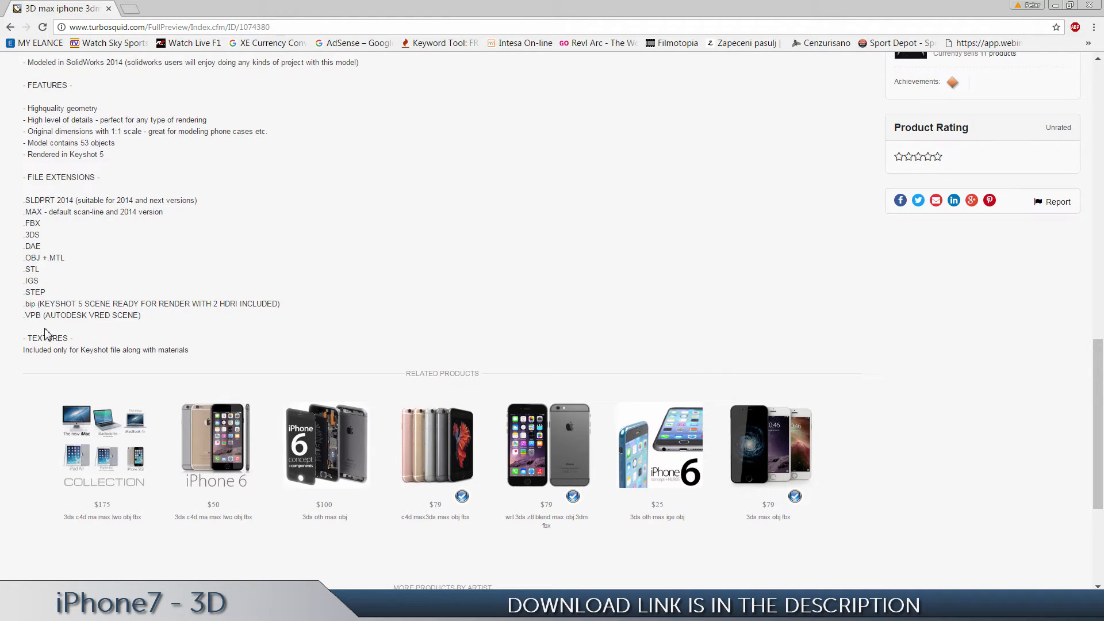
{"action": "mouse_move", "coordinate": [95, 554]}
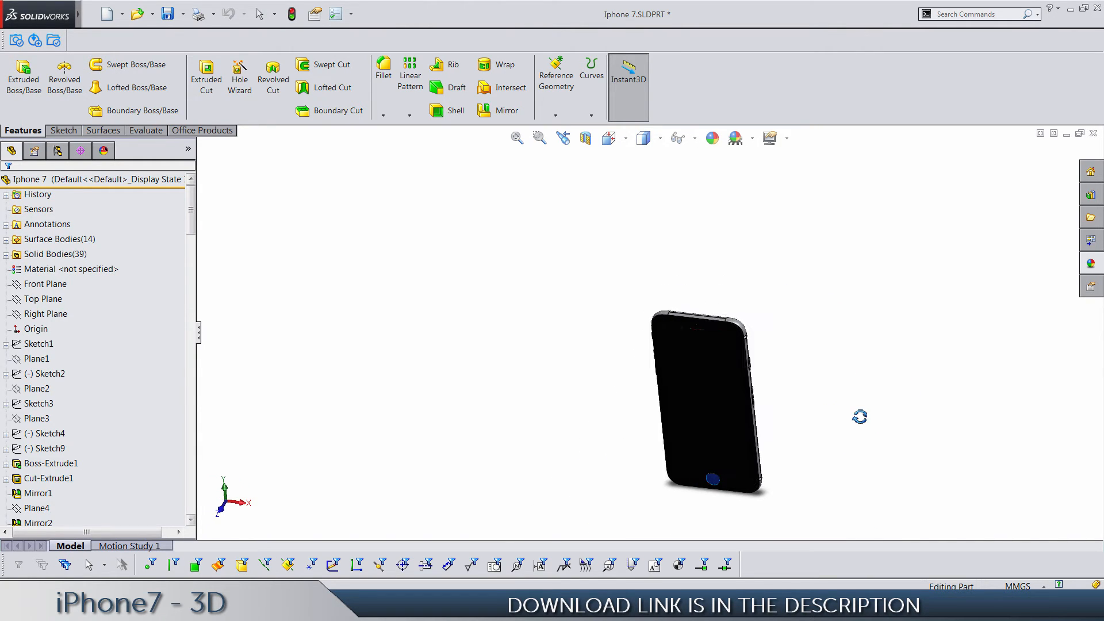
Show the phone in isometric, turn off its appearances via the part's display options, and view its side buttons
{"action": "left_click", "coordinate": [610, 137]}
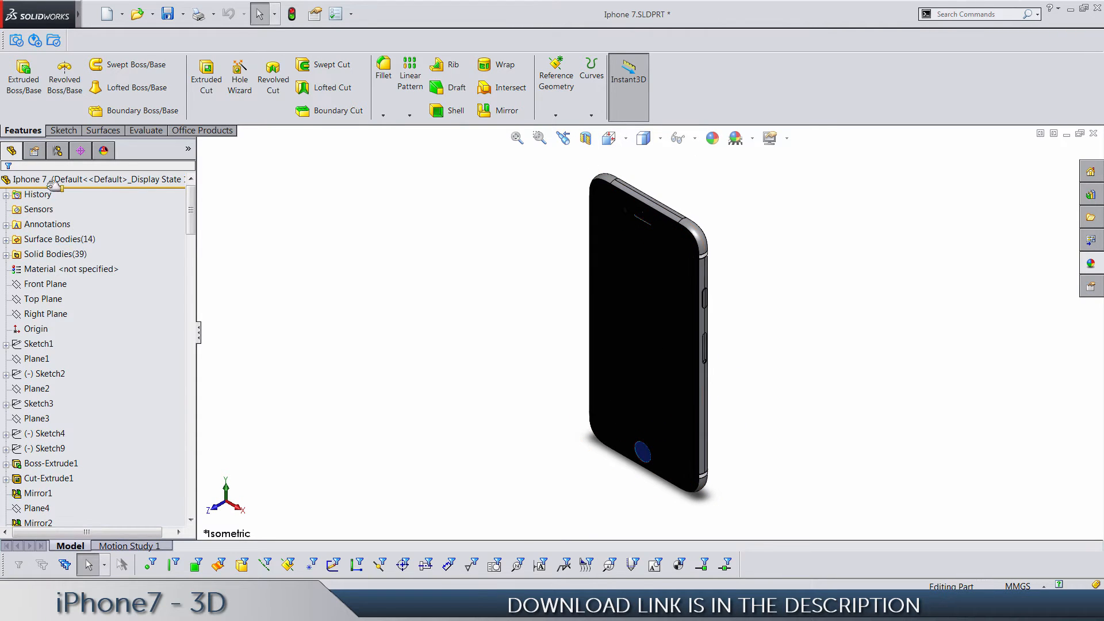
{"action": "right_click", "coordinate": [30, 180]}
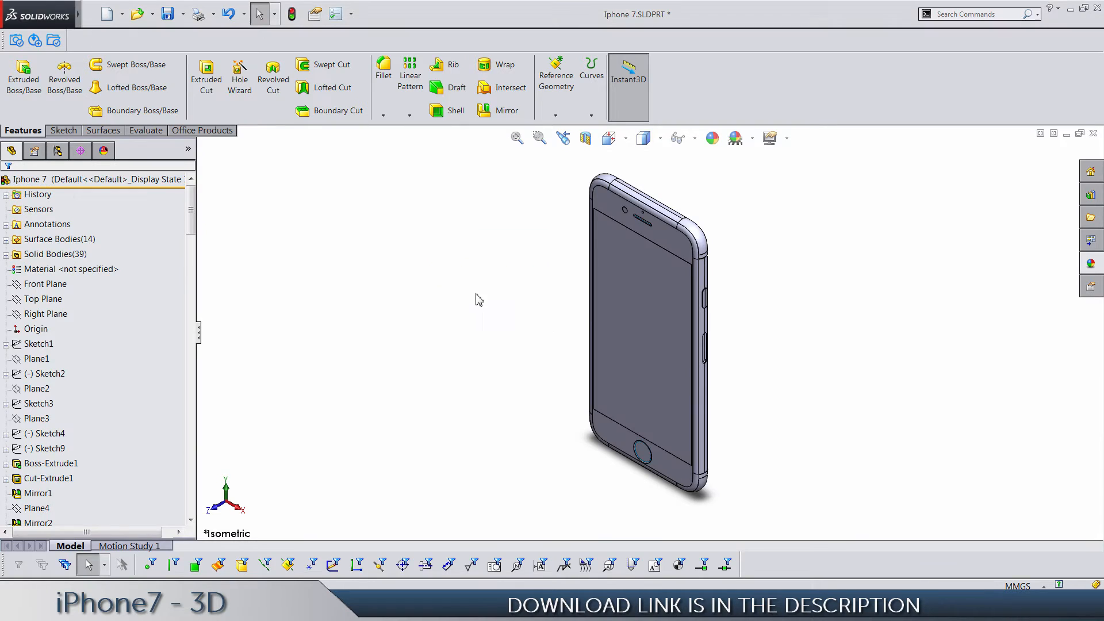
{"action": "left_click", "coordinate": [609, 137]}
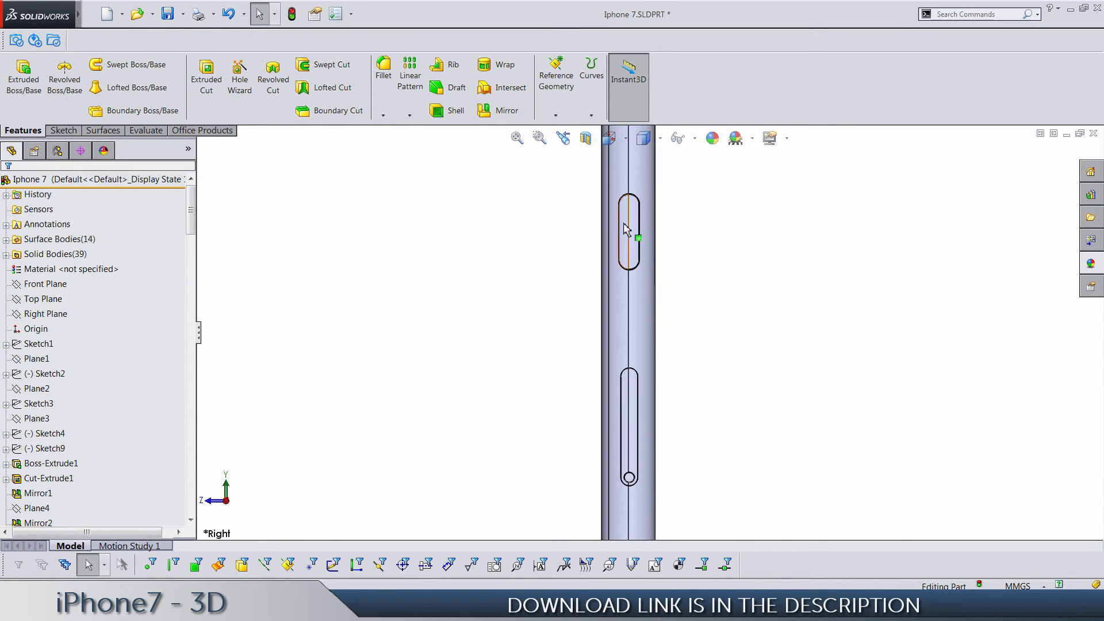
{"action": "mouse_move", "coordinate": [633, 429]}
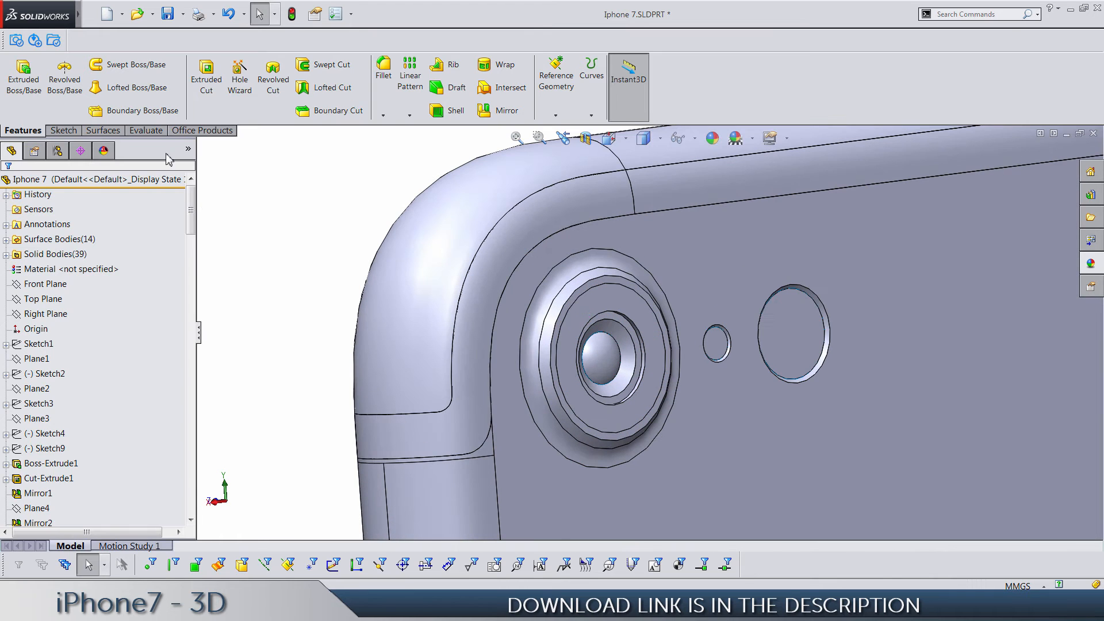
Undo the last display change before inspecting the phone's front top edge
{"action": "left_click", "coordinate": [228, 14]}
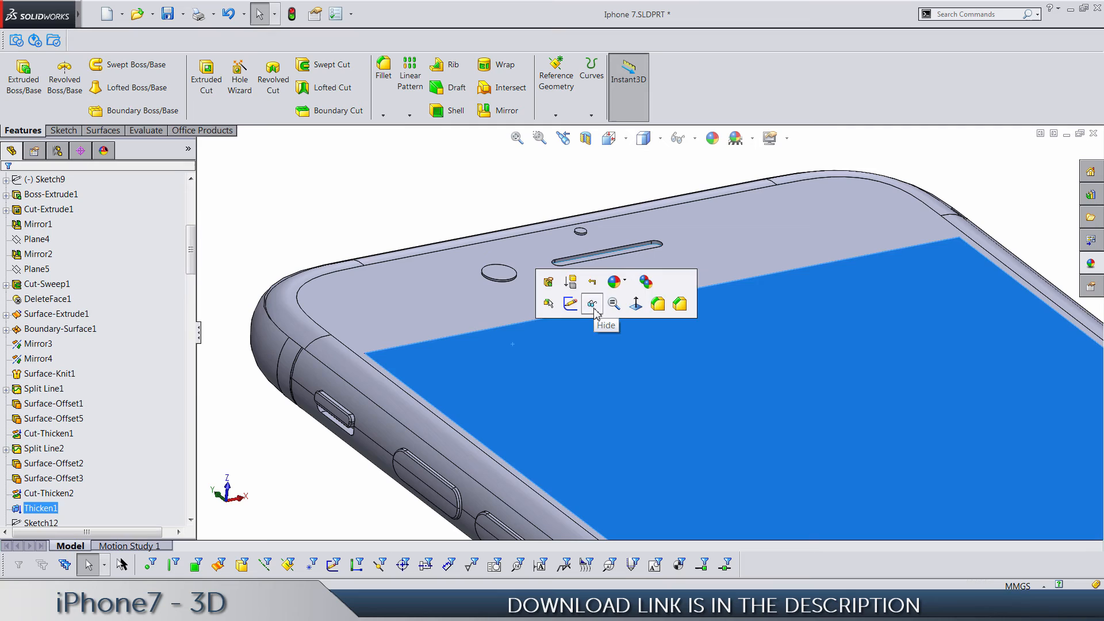
Hide the Thicken1 screen body, then undo to restore the phone's black appearance
{"action": "left_click", "coordinate": [593, 303]}
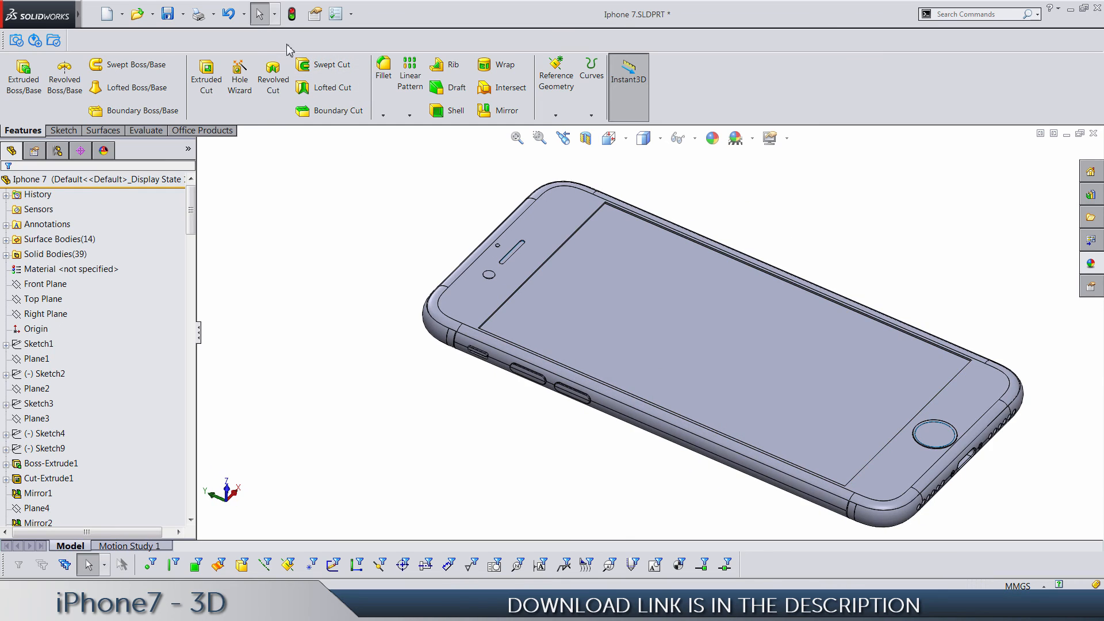
{"action": "left_click", "coordinate": [226, 14]}
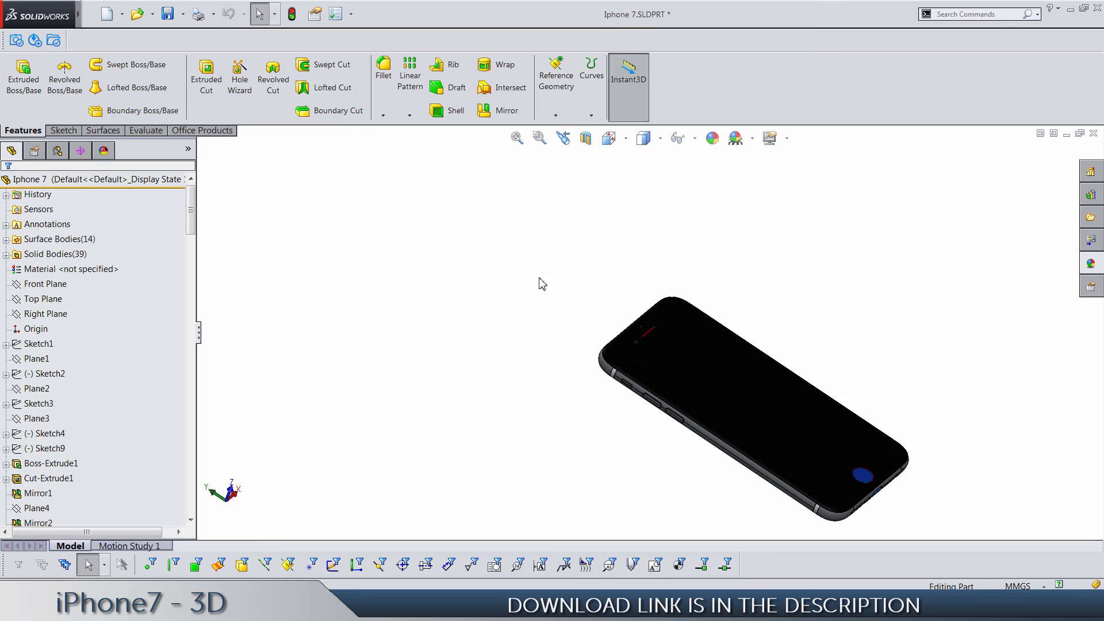
Review the phone from isometric, right side, and isometric again
{"action": "left_click", "coordinate": [609, 137]}
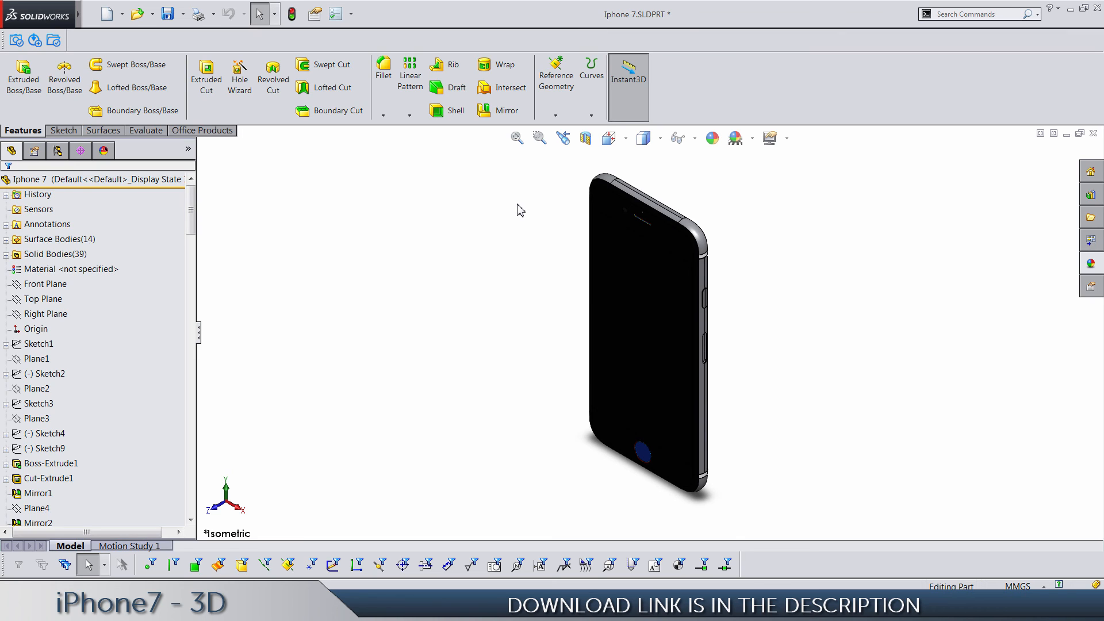
{"action": "left_click", "coordinate": [610, 137]}
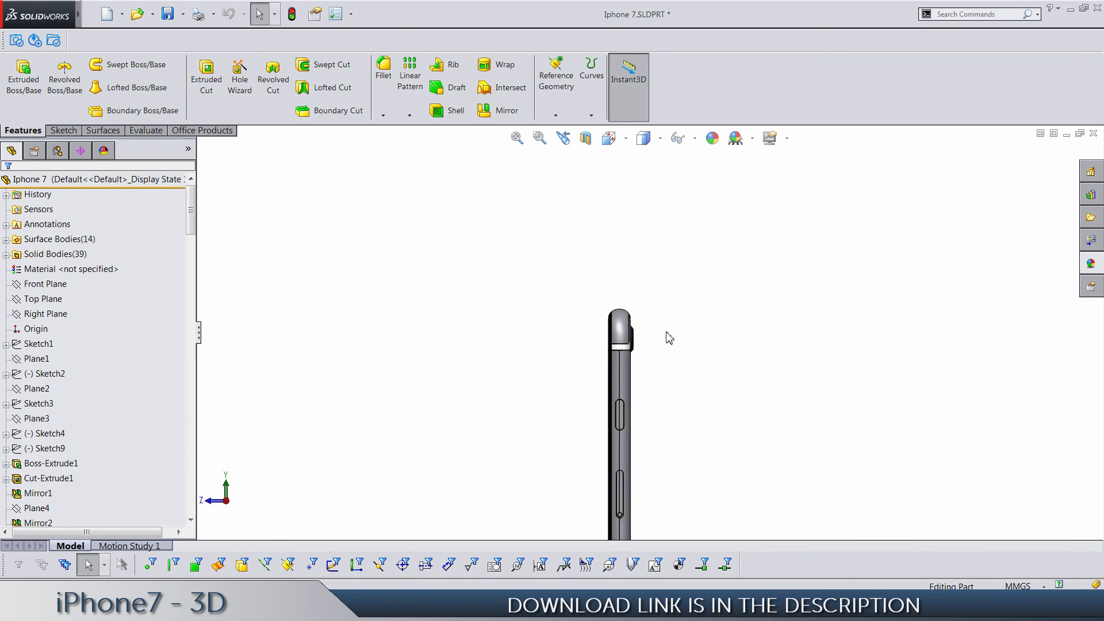
{"action": "left_click", "coordinate": [610, 137]}
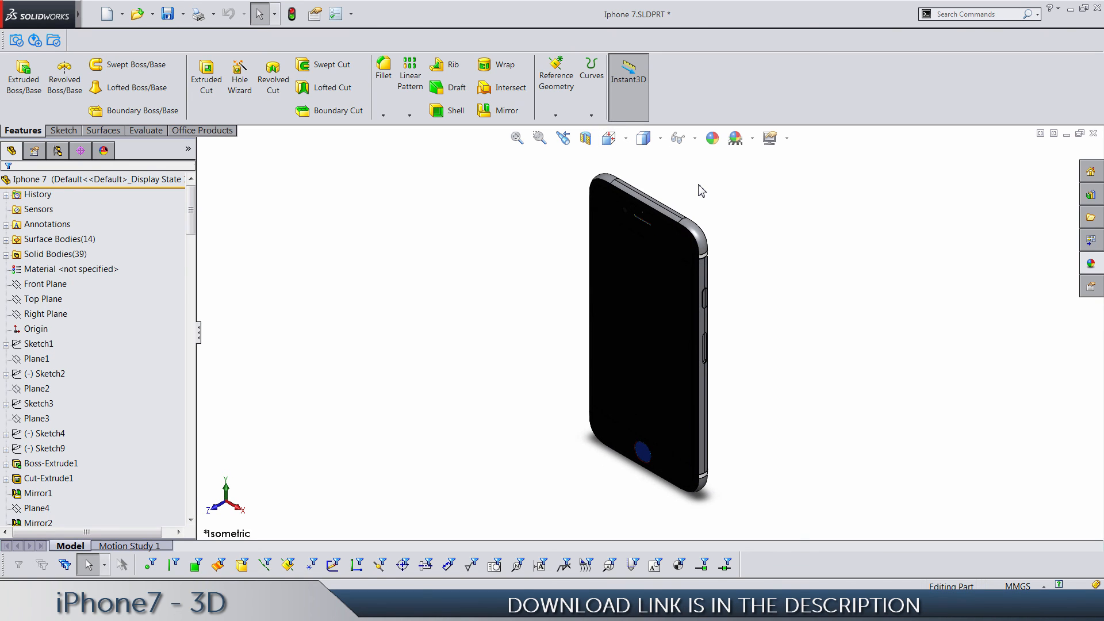
Save the part, choosing 'Rebuild and save the document'
{"action": "left_click", "coordinate": [167, 13]}
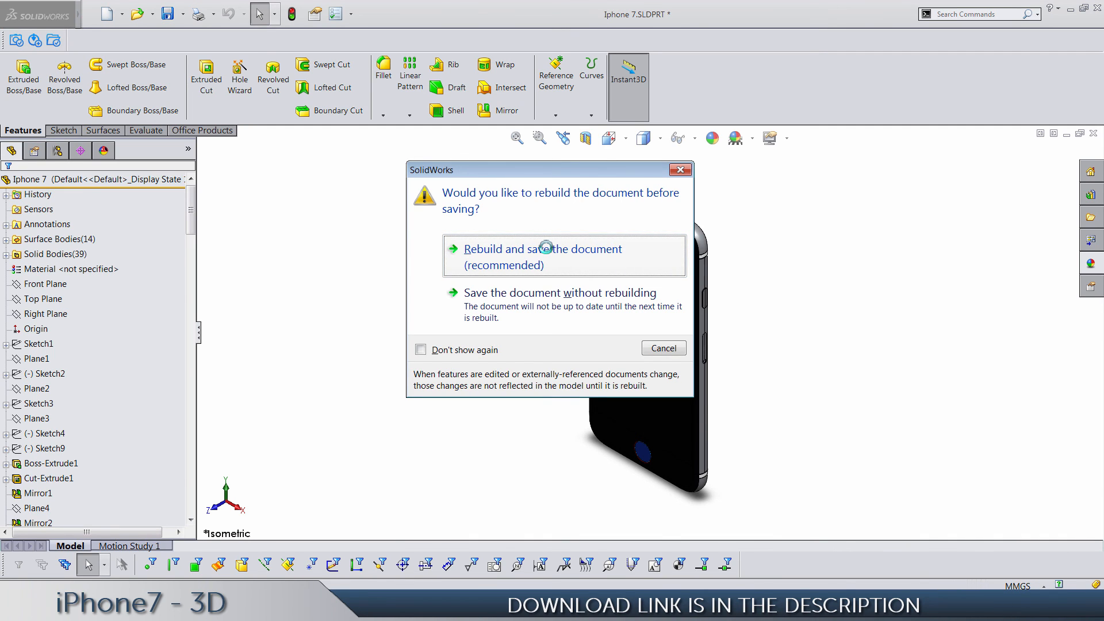
{"action": "left_click", "coordinate": [544, 248]}
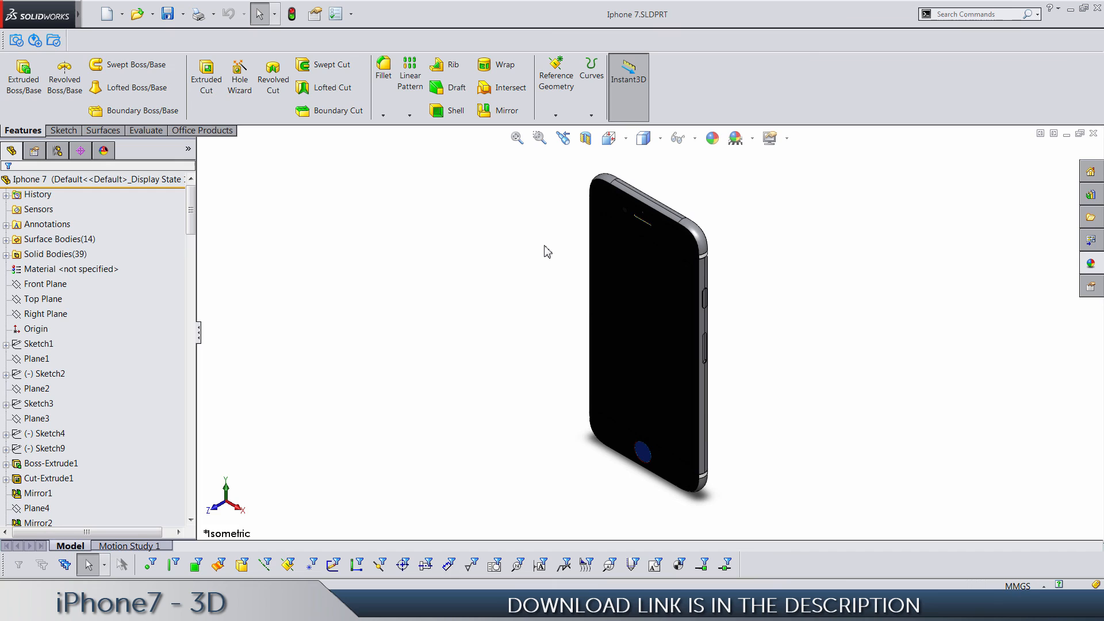